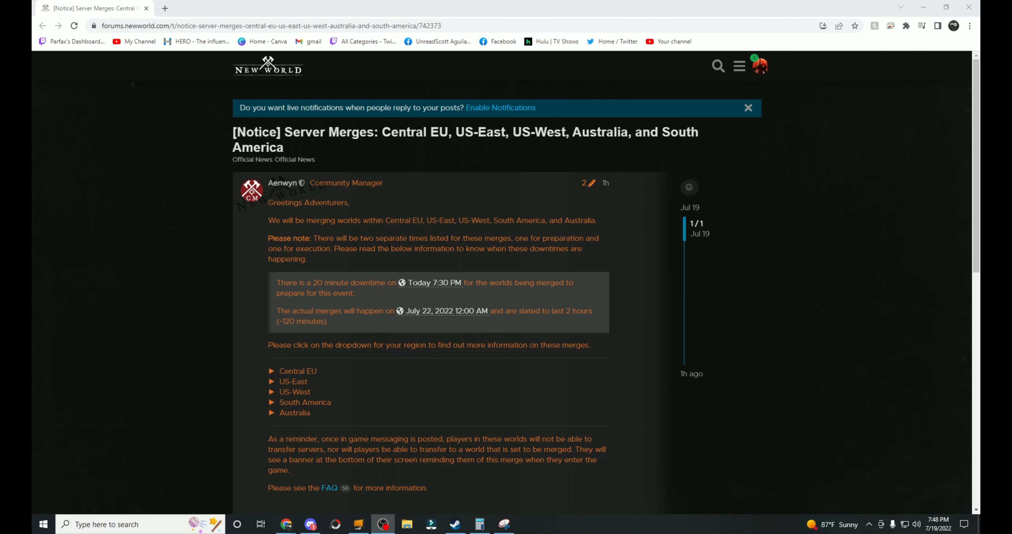
mouse_move(523, 359)
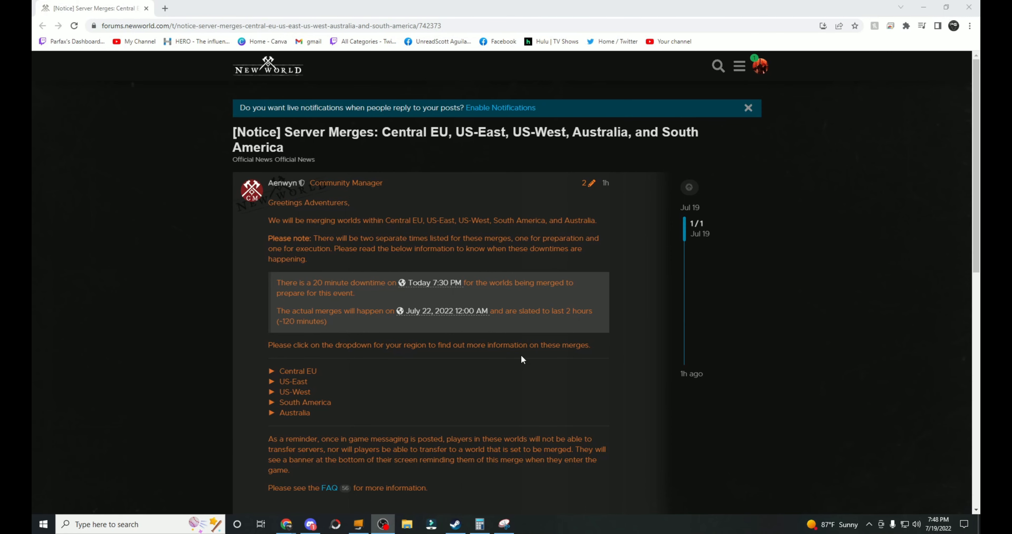
mouse_move(523, 355)
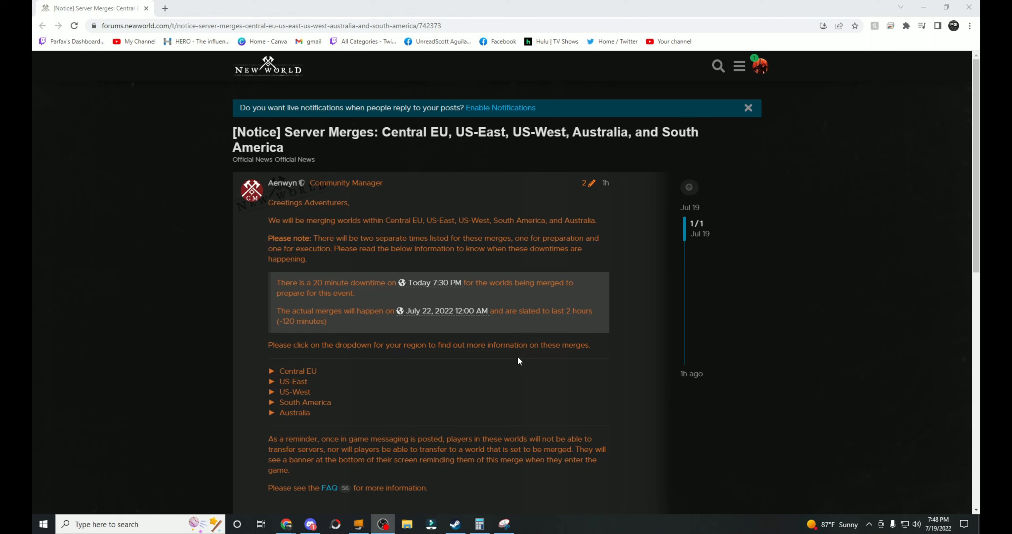
mouse_move(506, 378)
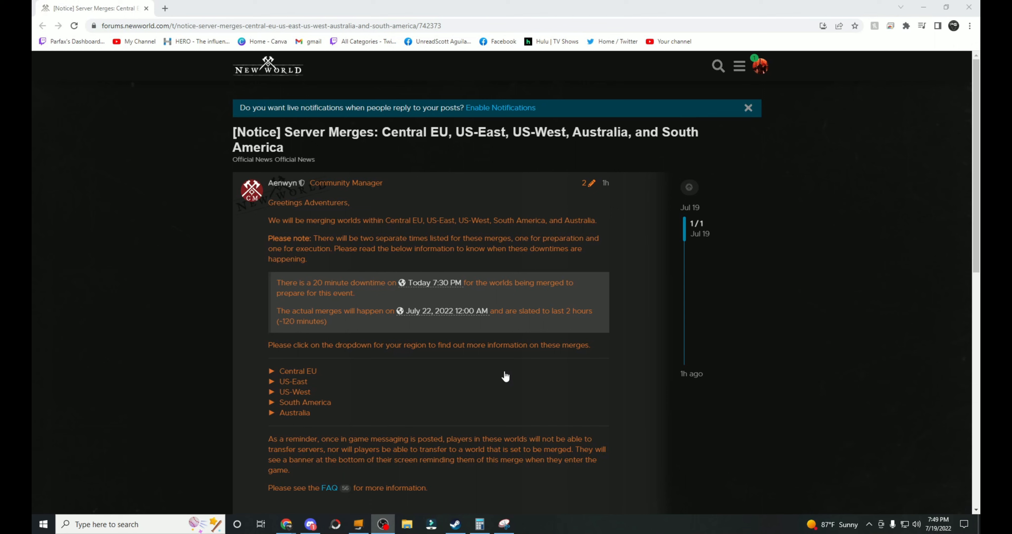
mouse_move(305, 386)
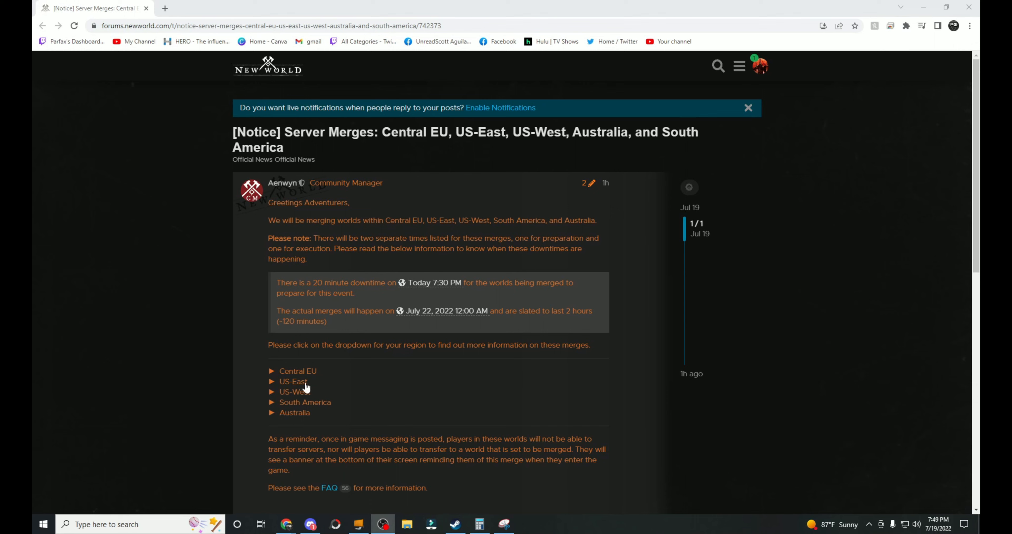
Expand the Central EU region list to reveal its server merges.
click(298, 370)
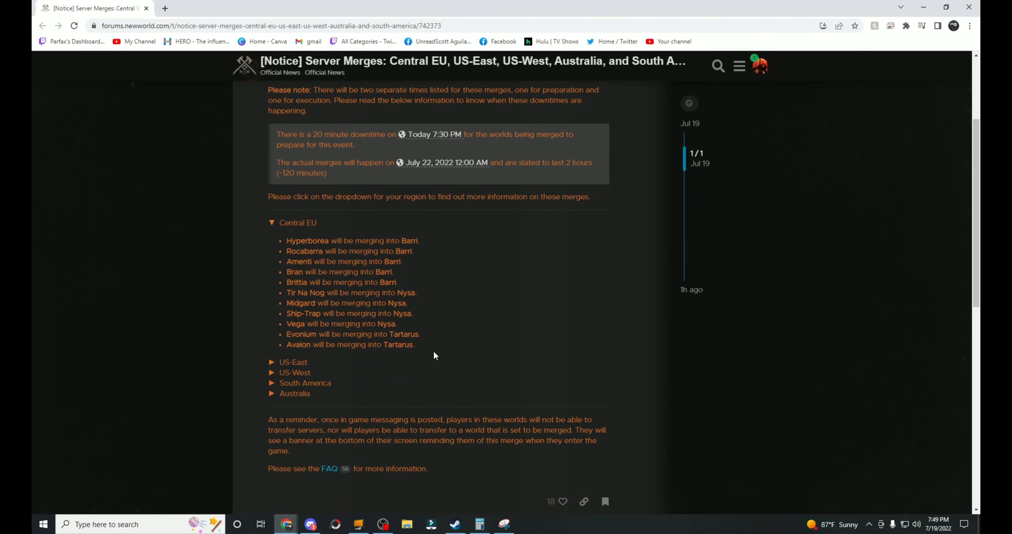
drag(287, 240, 415, 344)
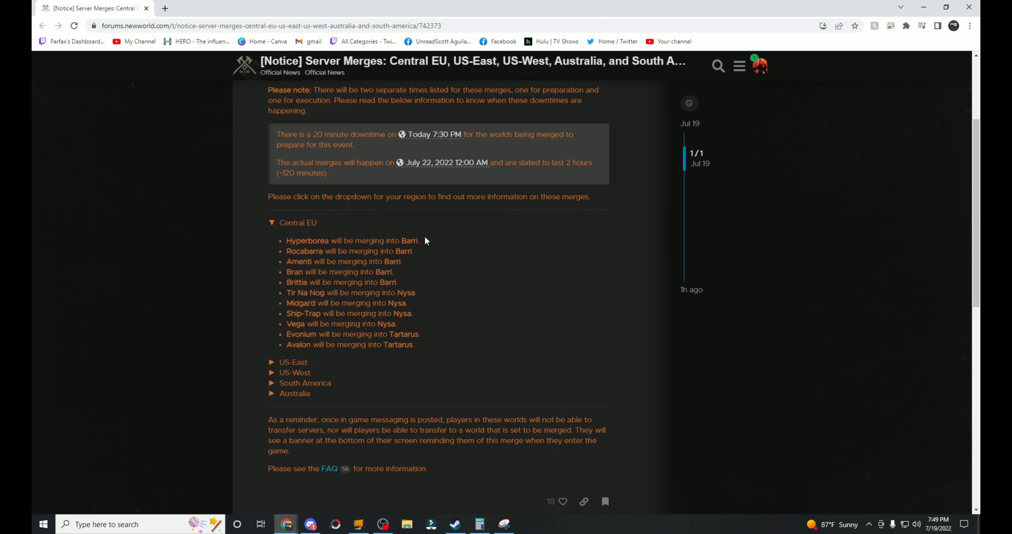
mouse_move(405, 292)
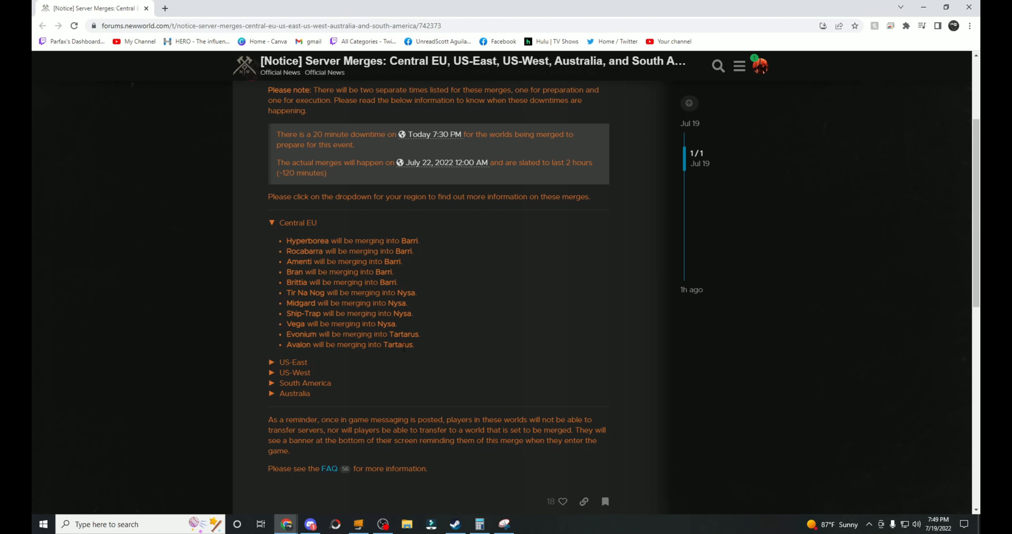
Expand the US-East and US-West region lists to reveal their server merges.
click(293, 361)
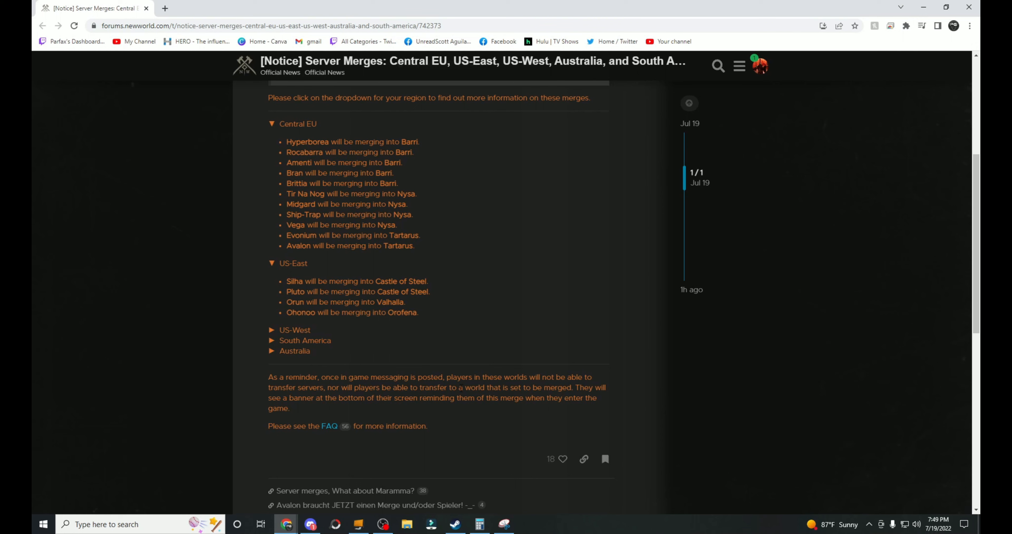
click(294, 330)
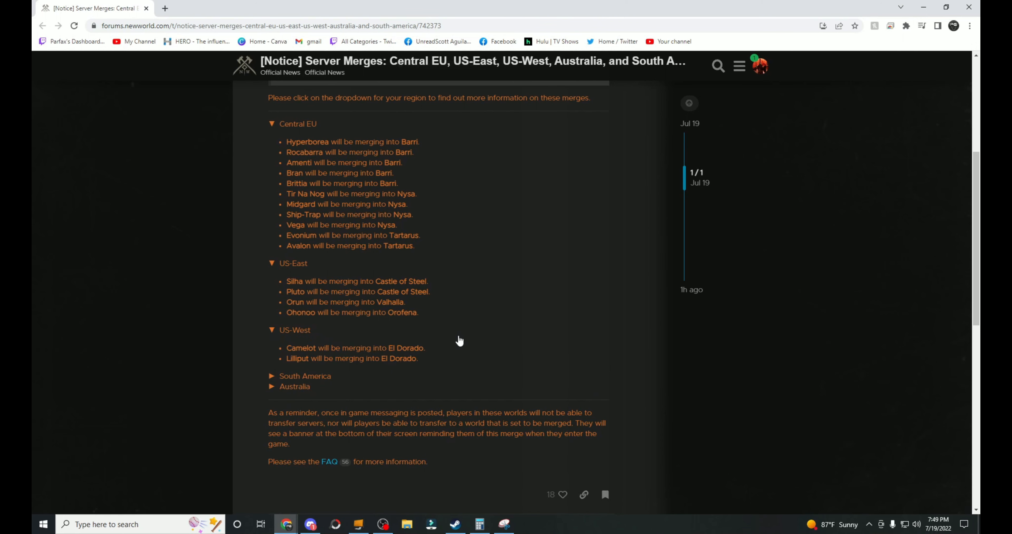
drag(286, 347, 354, 348)
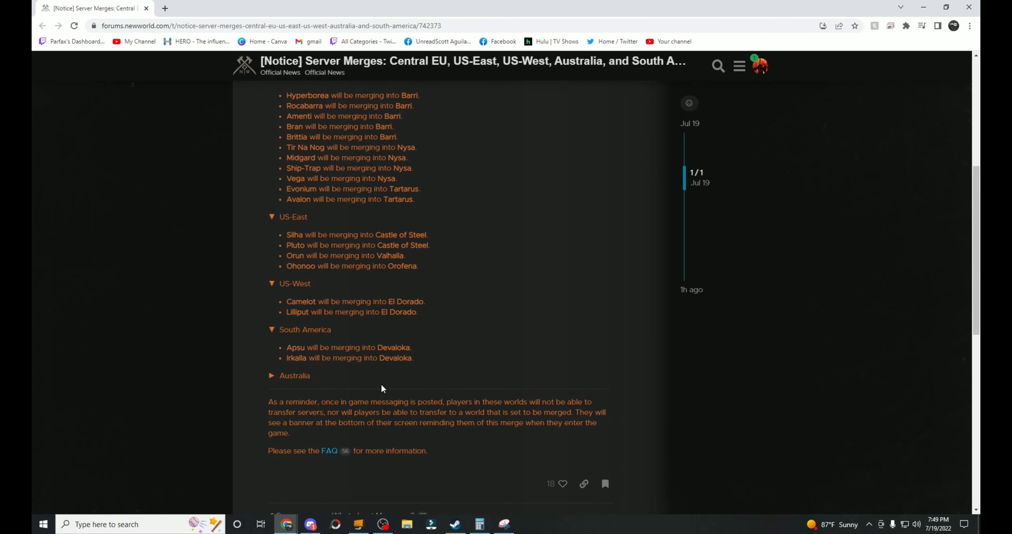
scroll(down, 3)
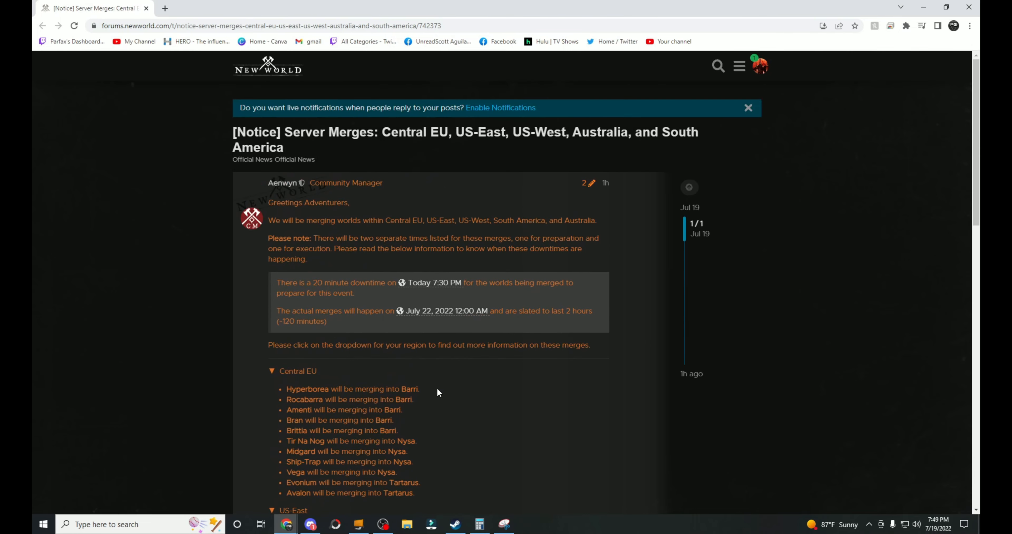
scroll(down, 3)
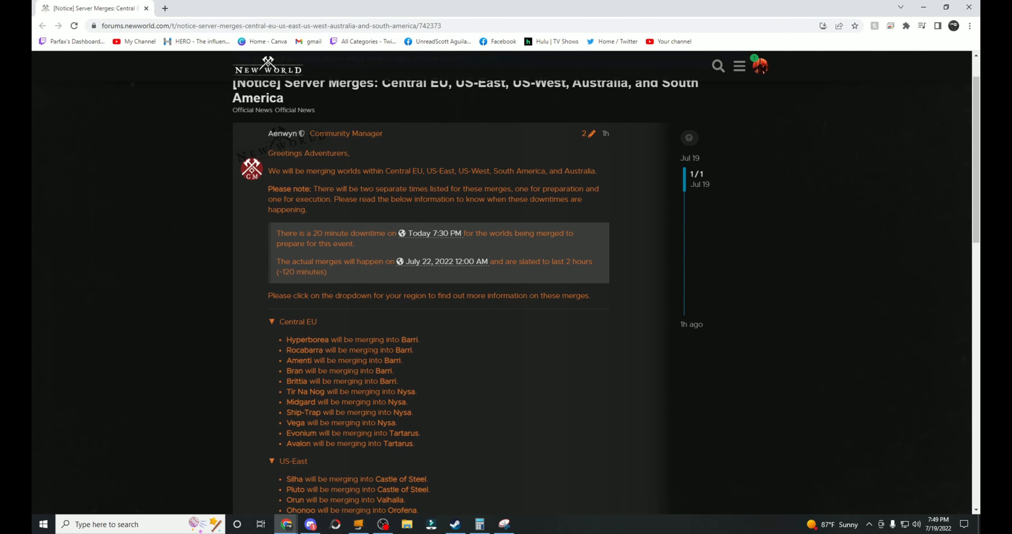
scroll(down, 3)
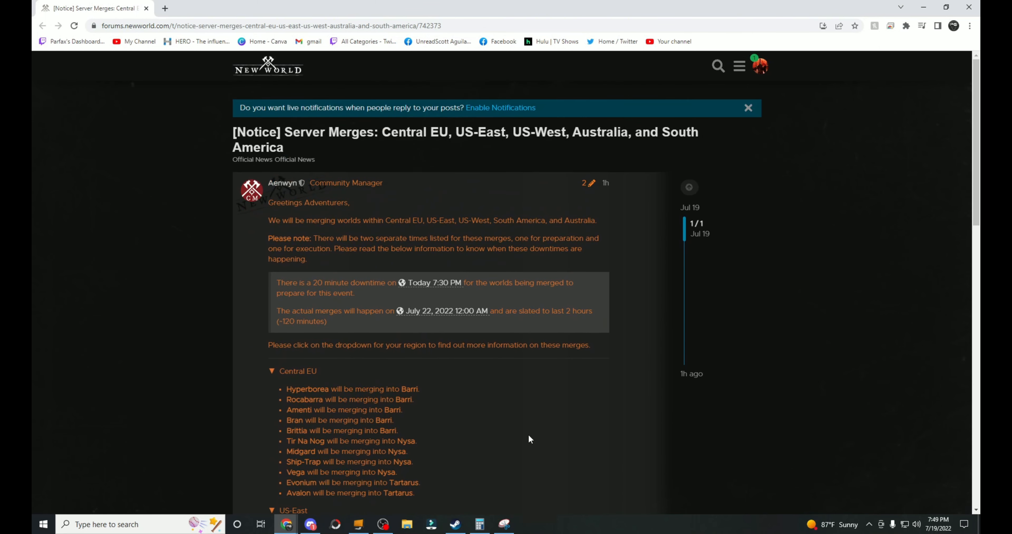
mouse_move(454, 408)
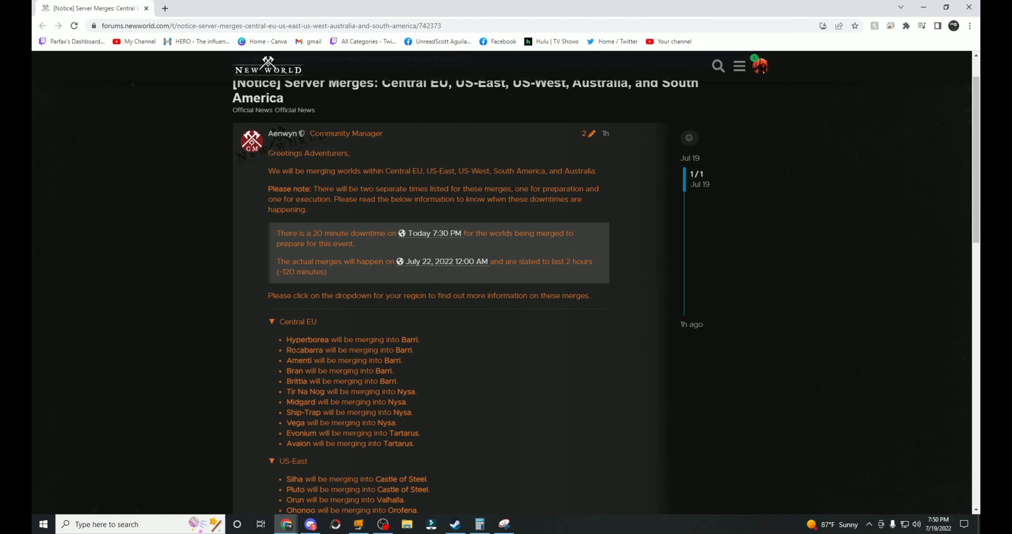
scroll(down, 3)
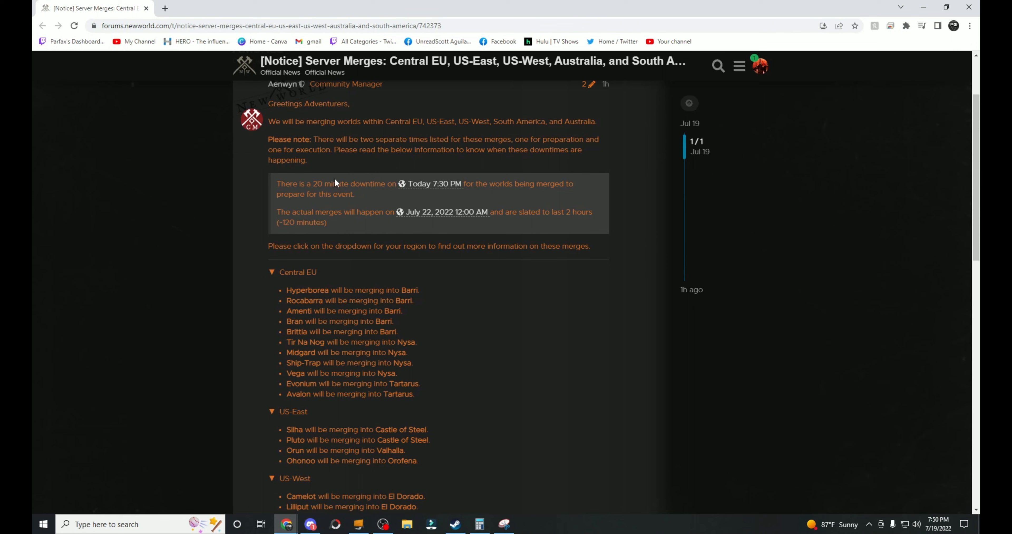
mouse_move(594, 200)
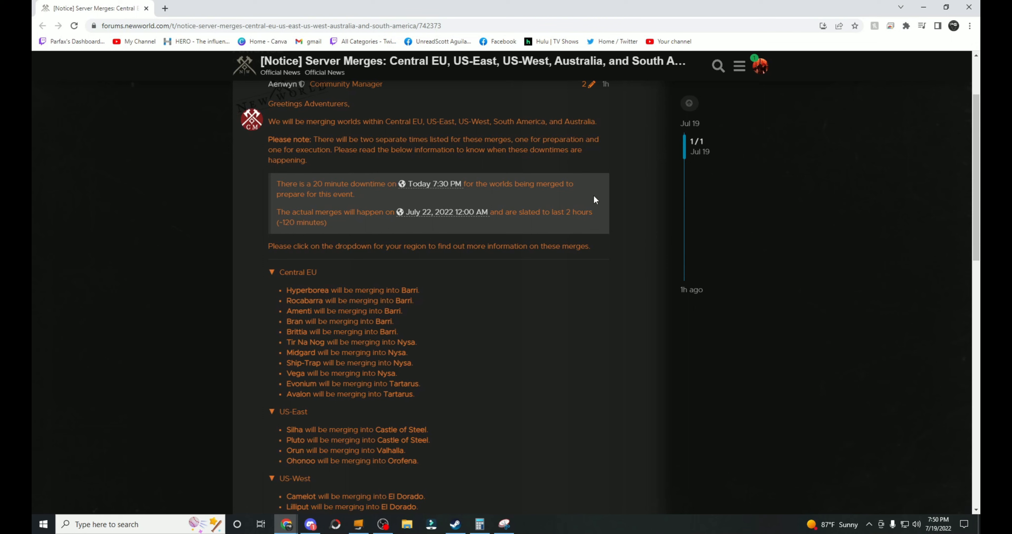
mouse_move(284, 222)
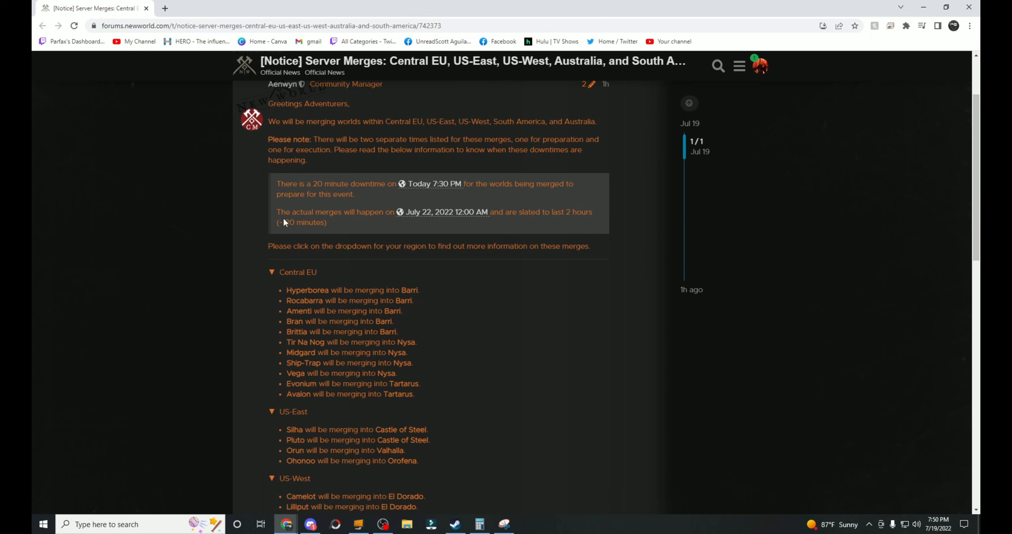
mouse_move(414, 221)
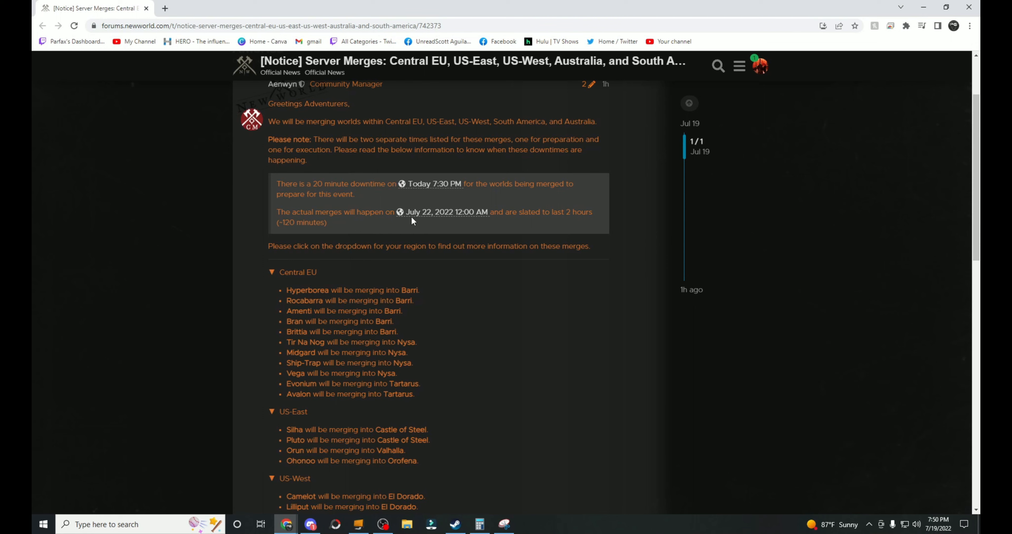
mouse_move(539, 212)
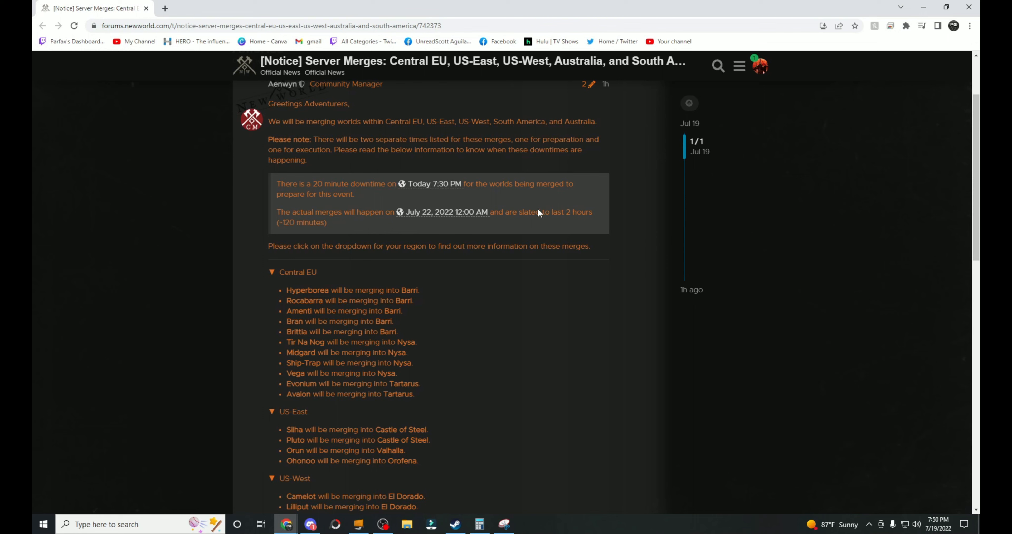
mouse_move(544, 224)
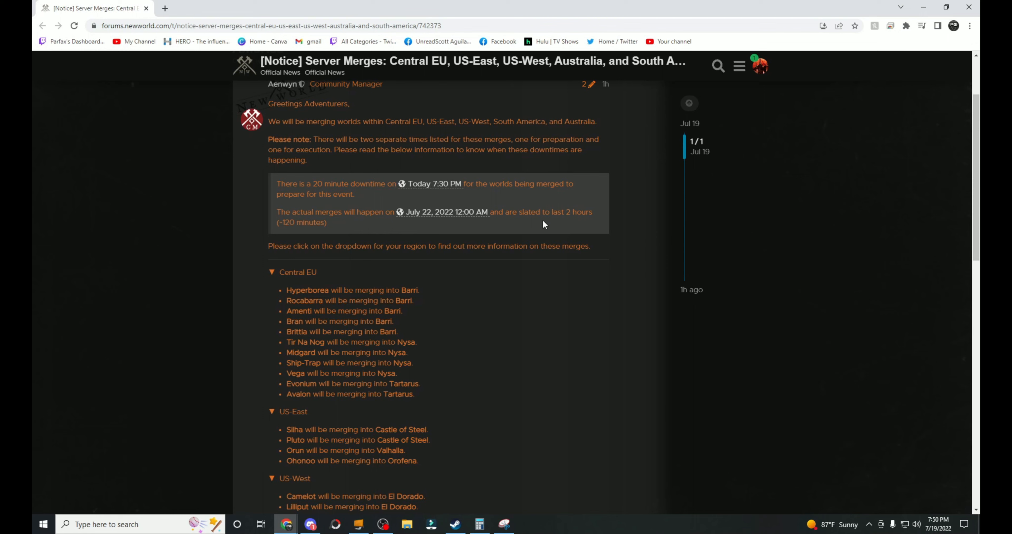
mouse_move(443, 193)
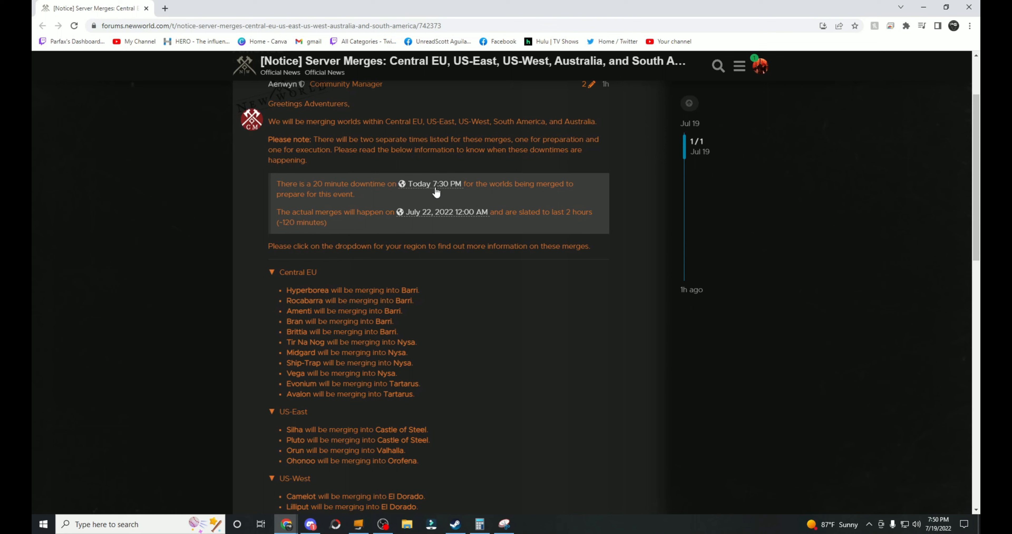
mouse_move(435, 187)
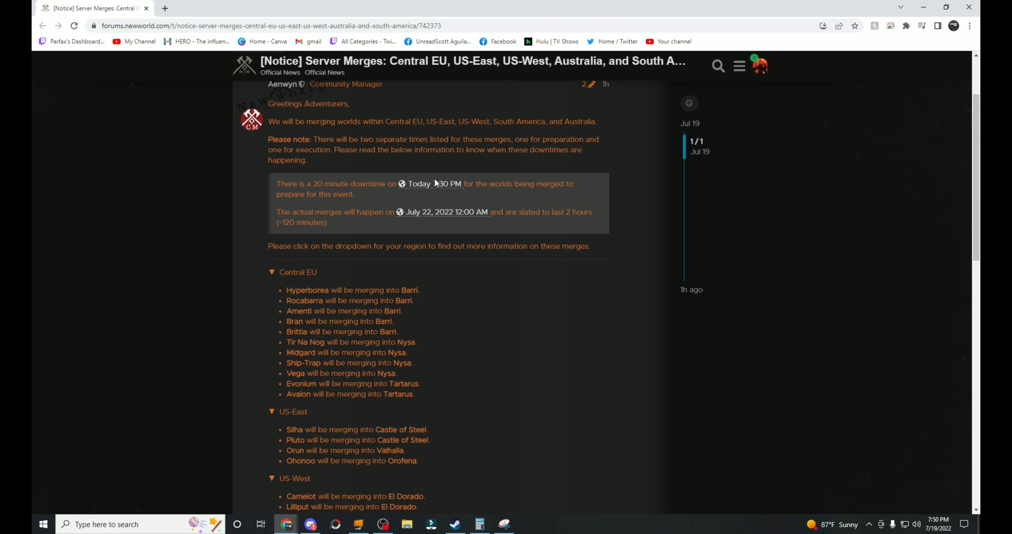
mouse_move(442, 202)
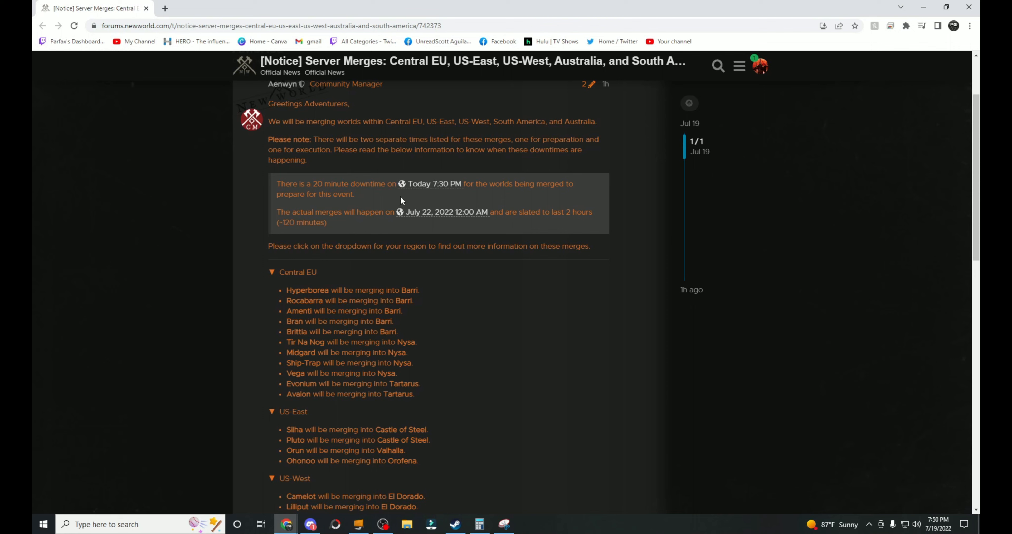
mouse_move(352, 260)
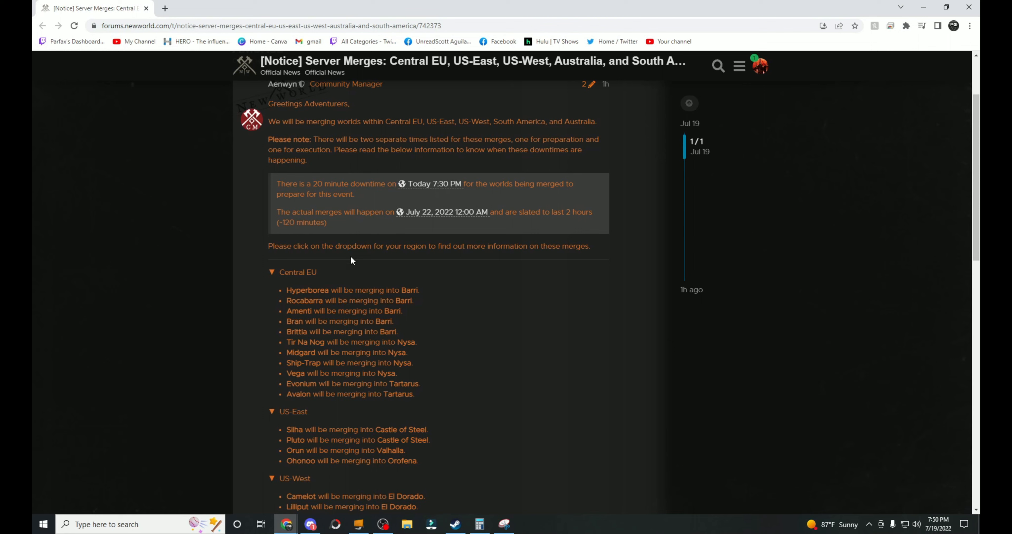
mouse_move(305, 256)
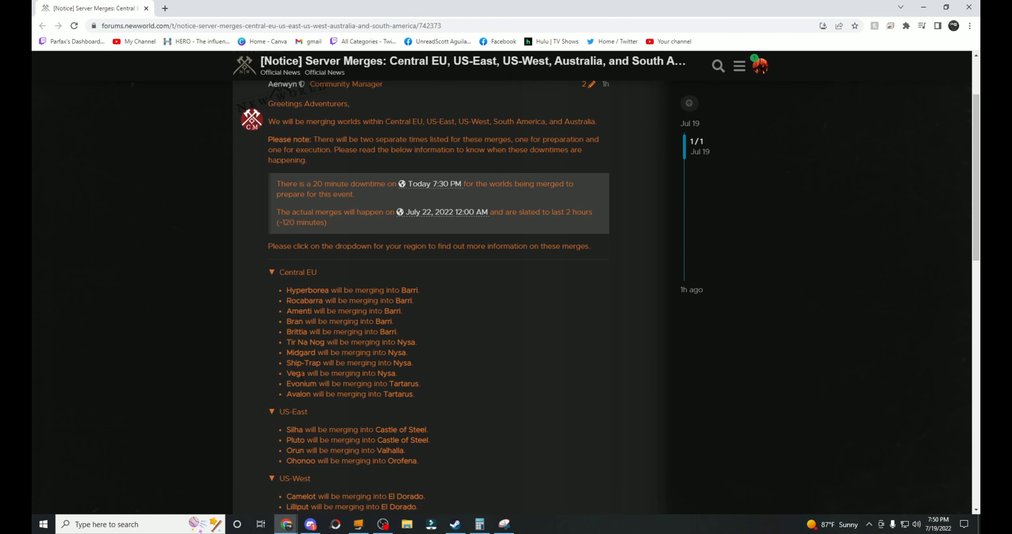
scroll(down, 3)
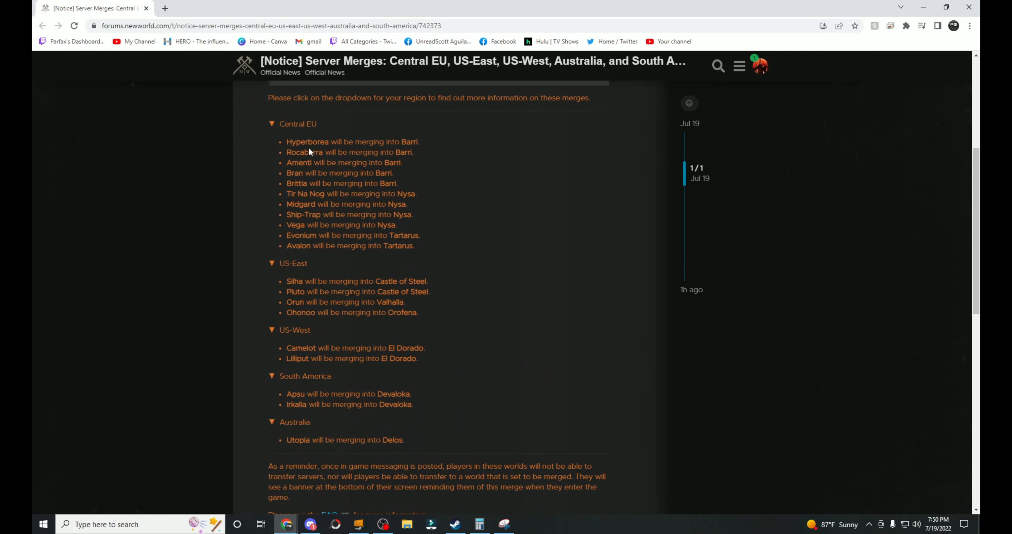
mouse_move(298, 264)
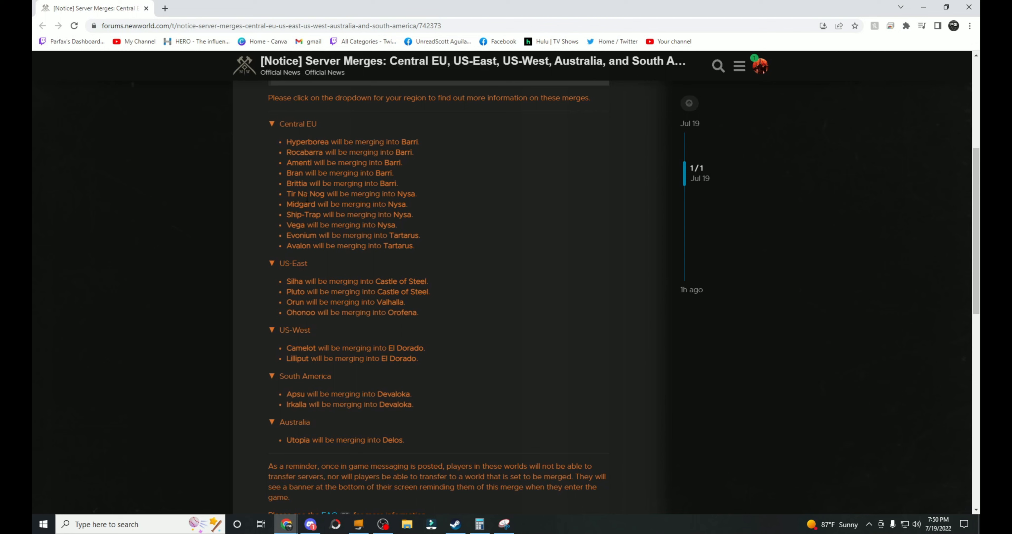
mouse_move(308, 204)
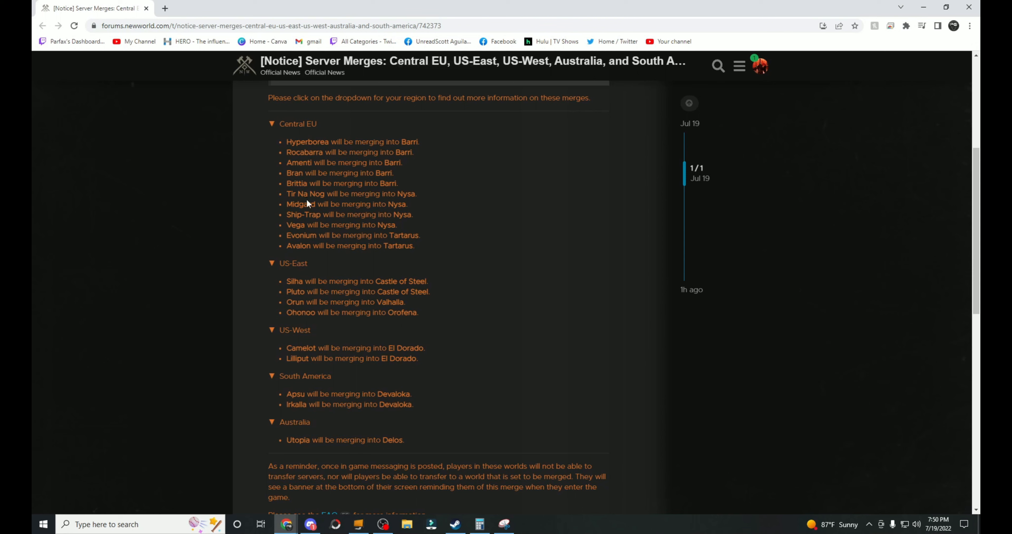
mouse_move(307, 204)
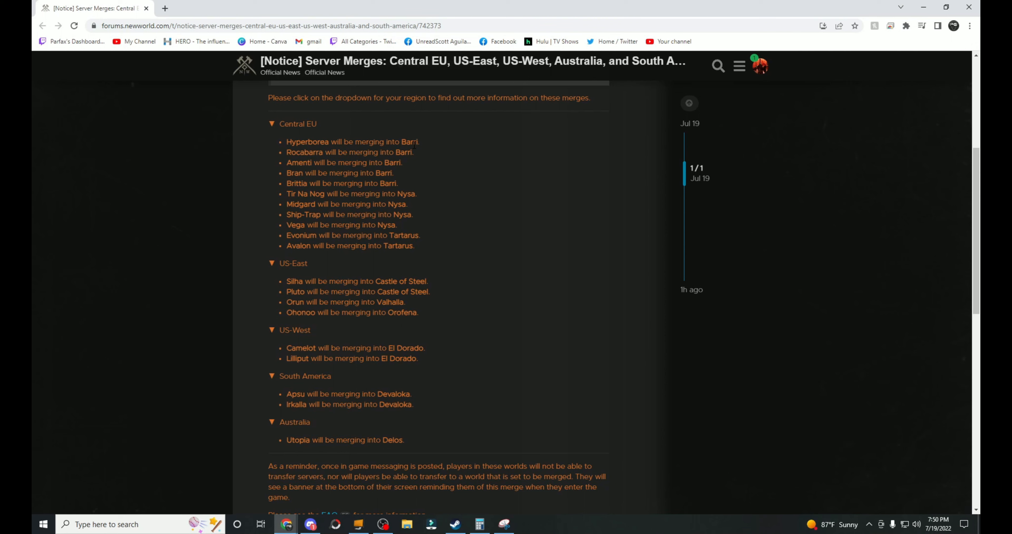
mouse_move(408, 151)
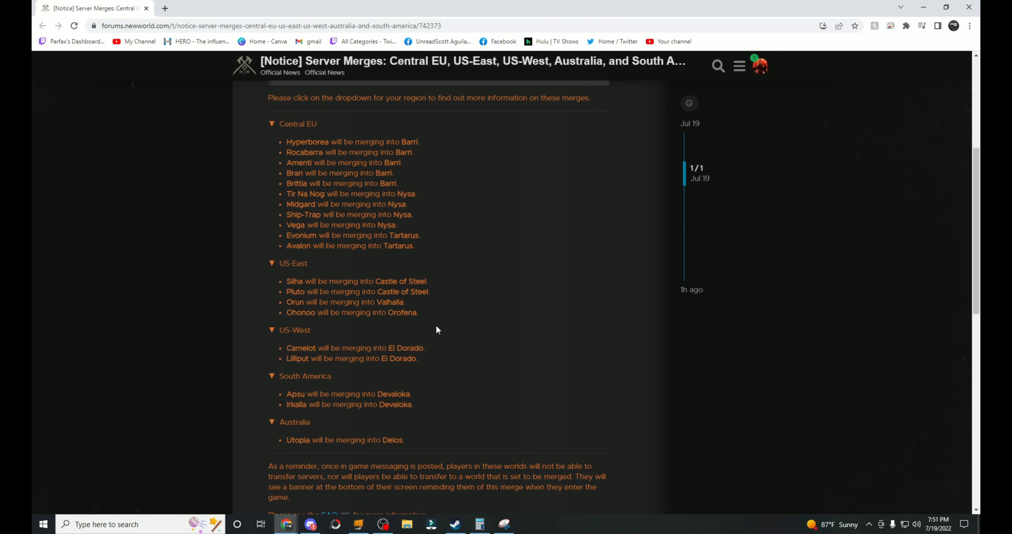
mouse_move(396, 322)
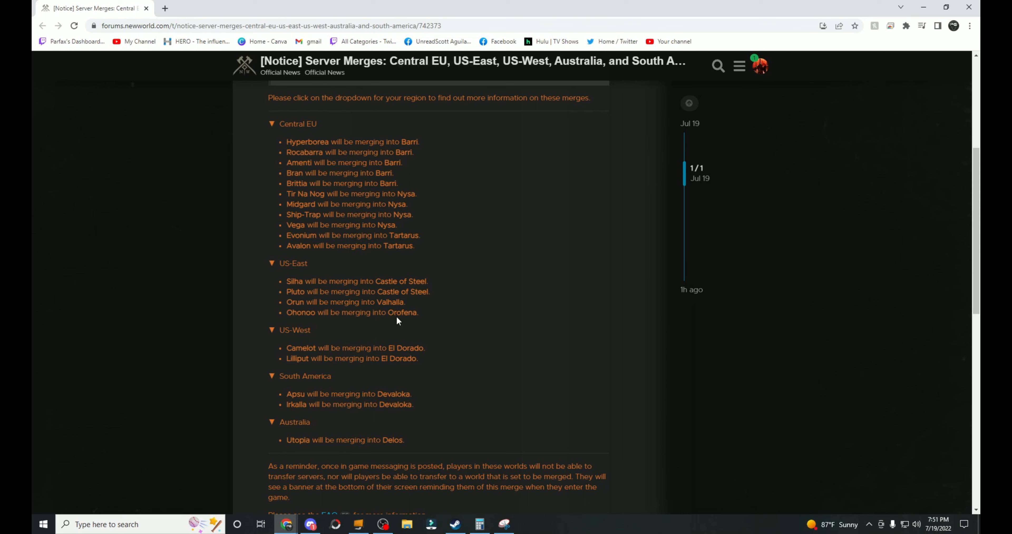
mouse_move(395, 313)
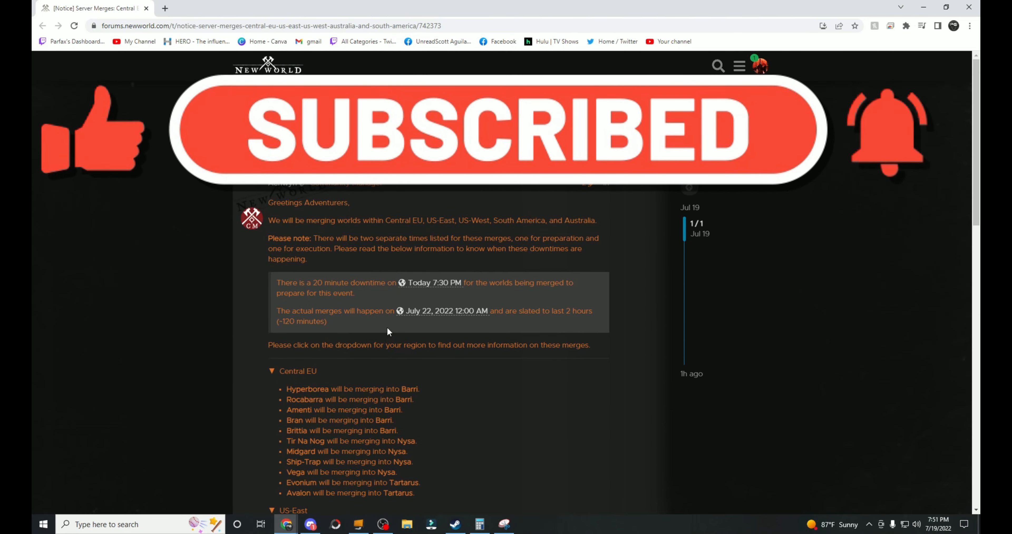
mouse_move(73, 303)
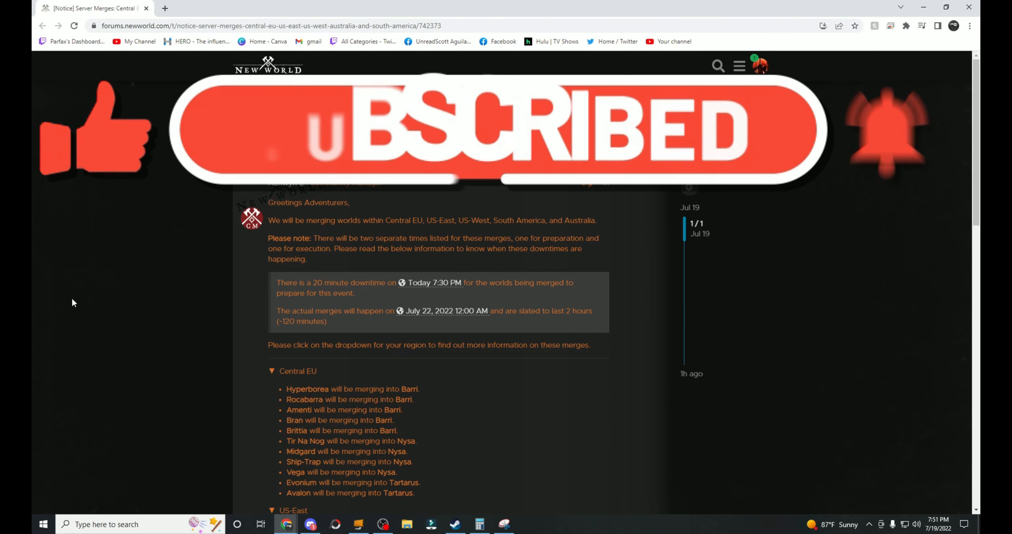